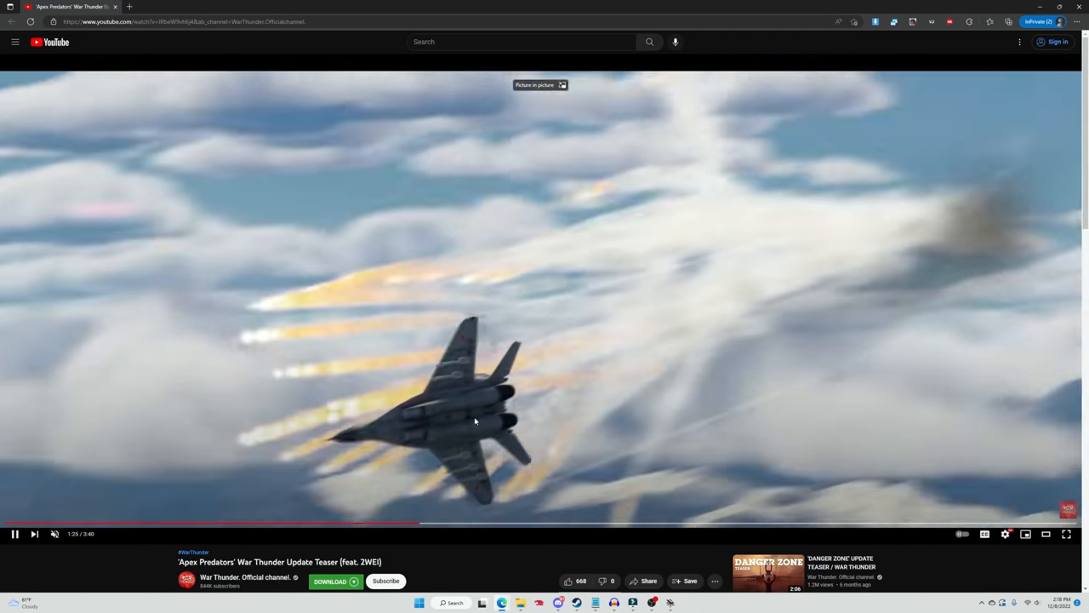
# Let the Apex Predators teaser play through to its end-screen grid of suggested War Thunder videos
pyautogui.click(475, 422)
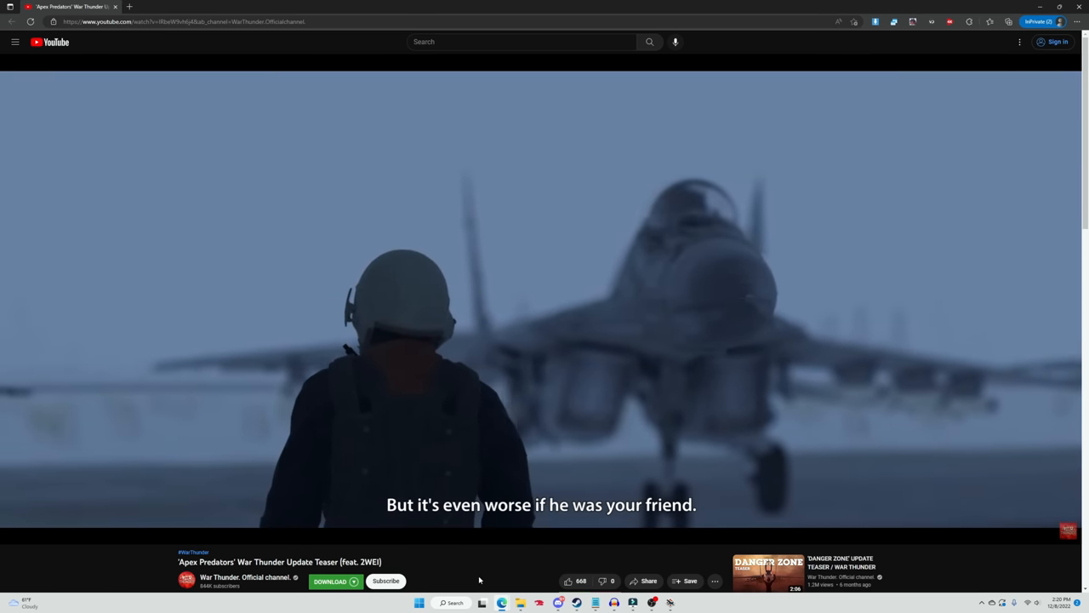
pyautogui.moveTo(500, 544)
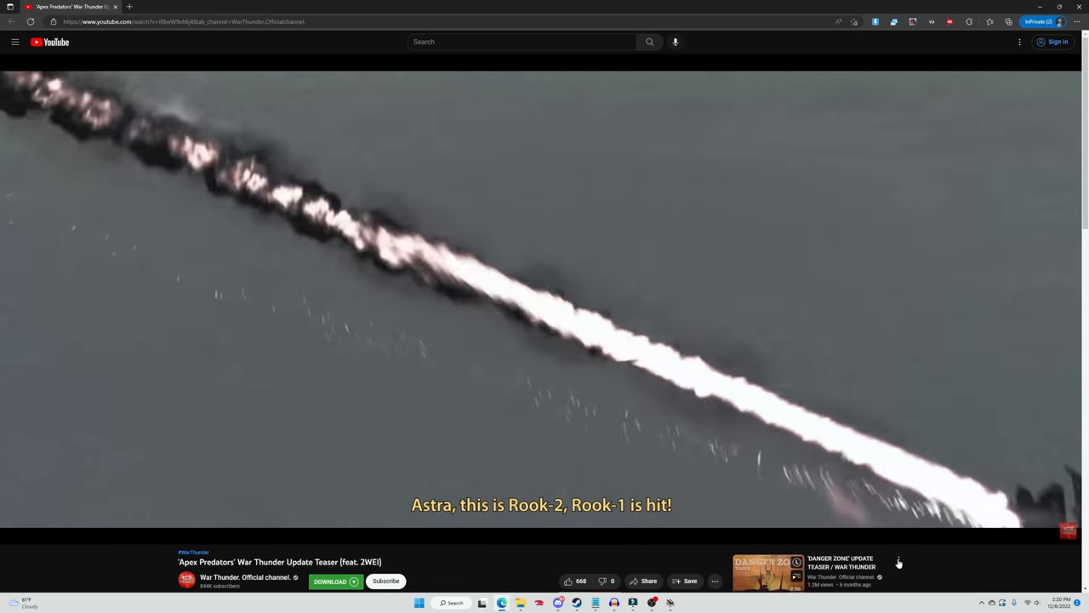
pyautogui.moveTo(956, 581)
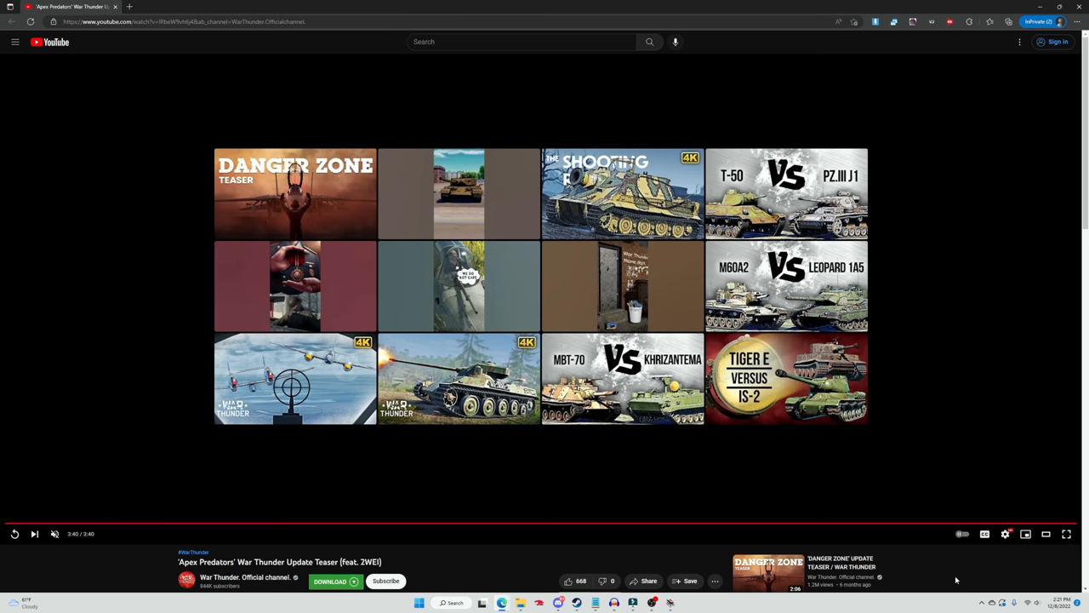
pyautogui.moveTo(300, 527)
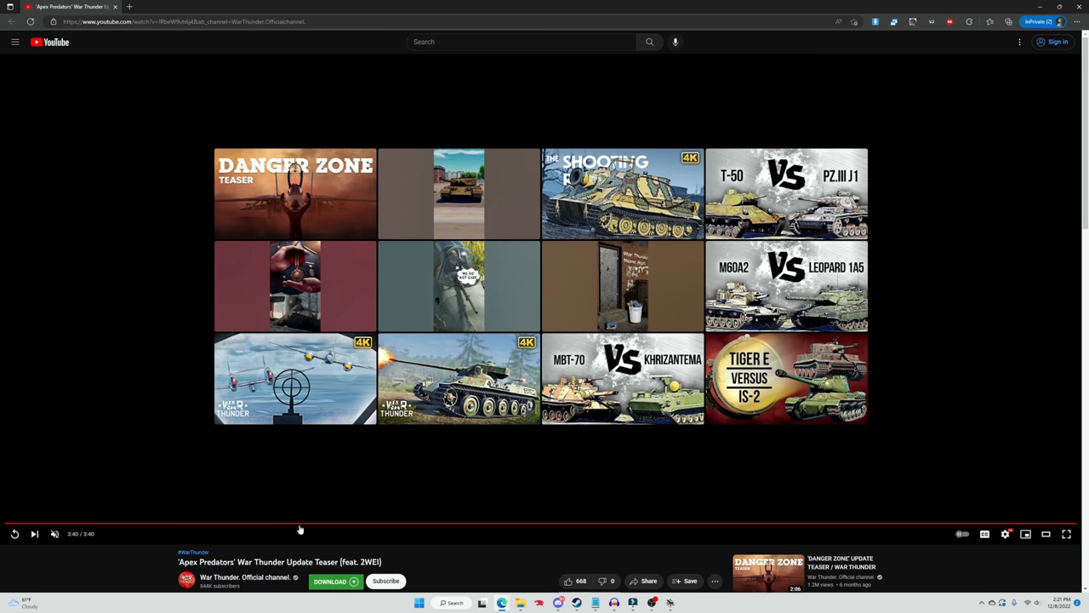